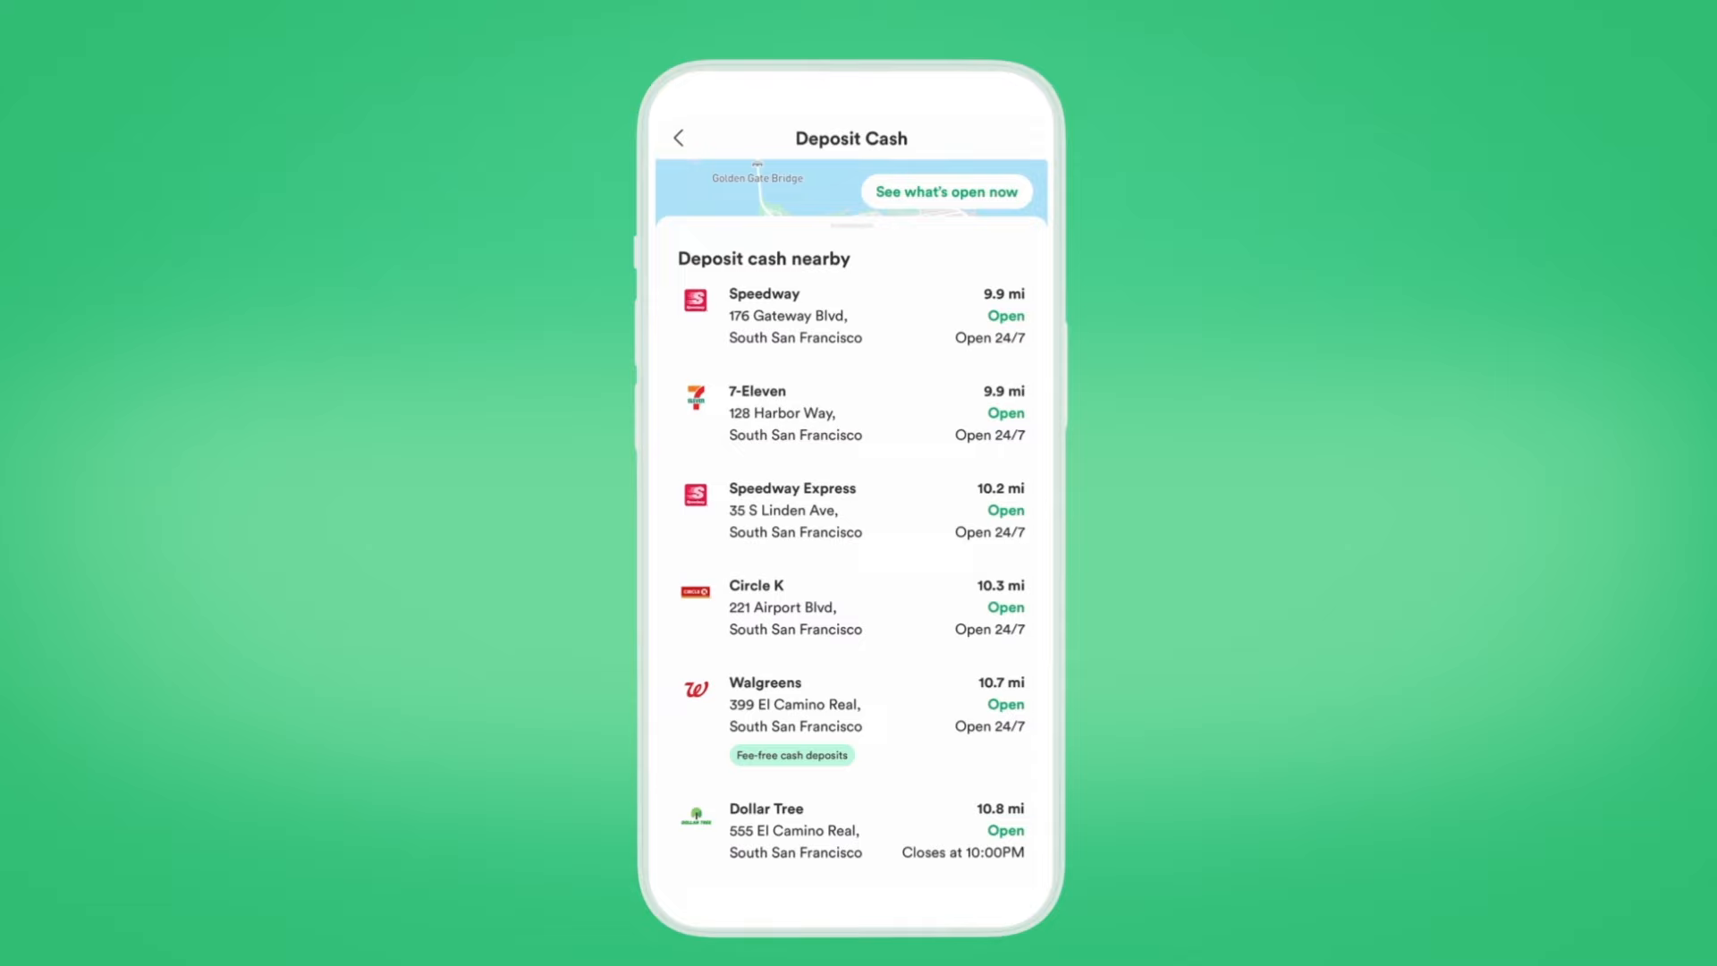
Reach the Deposit Cash map of San Francisco via the Move Money options.
scroll("down", 3)
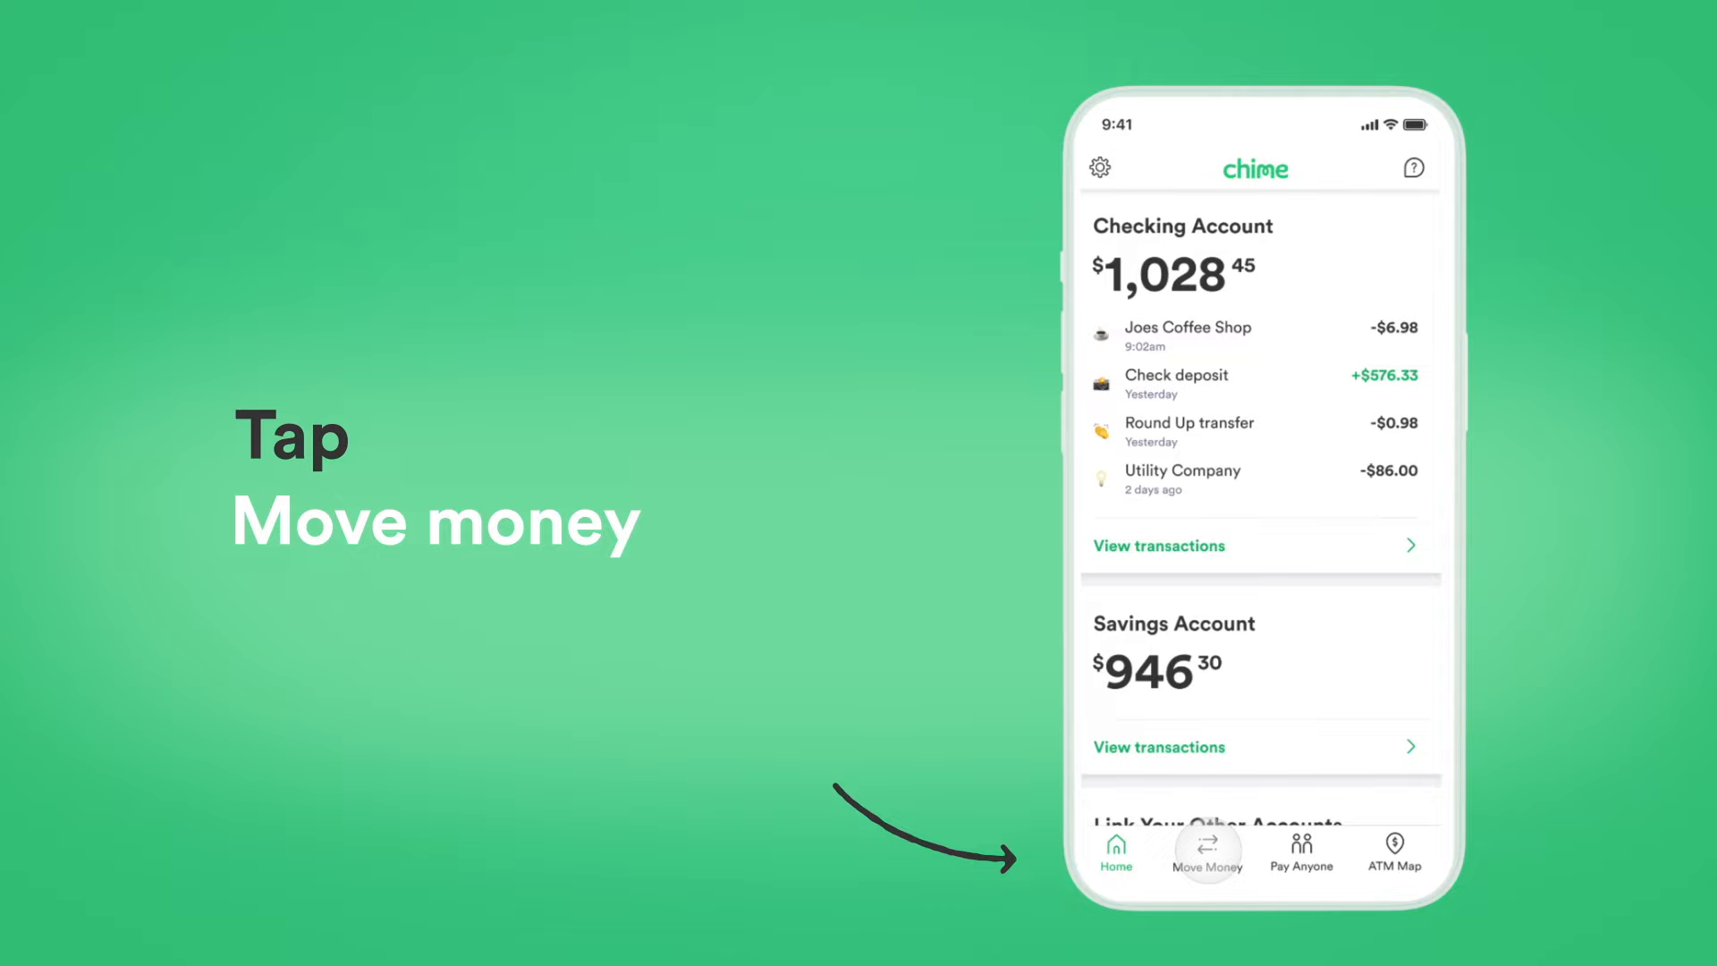
left_click(1208, 855)
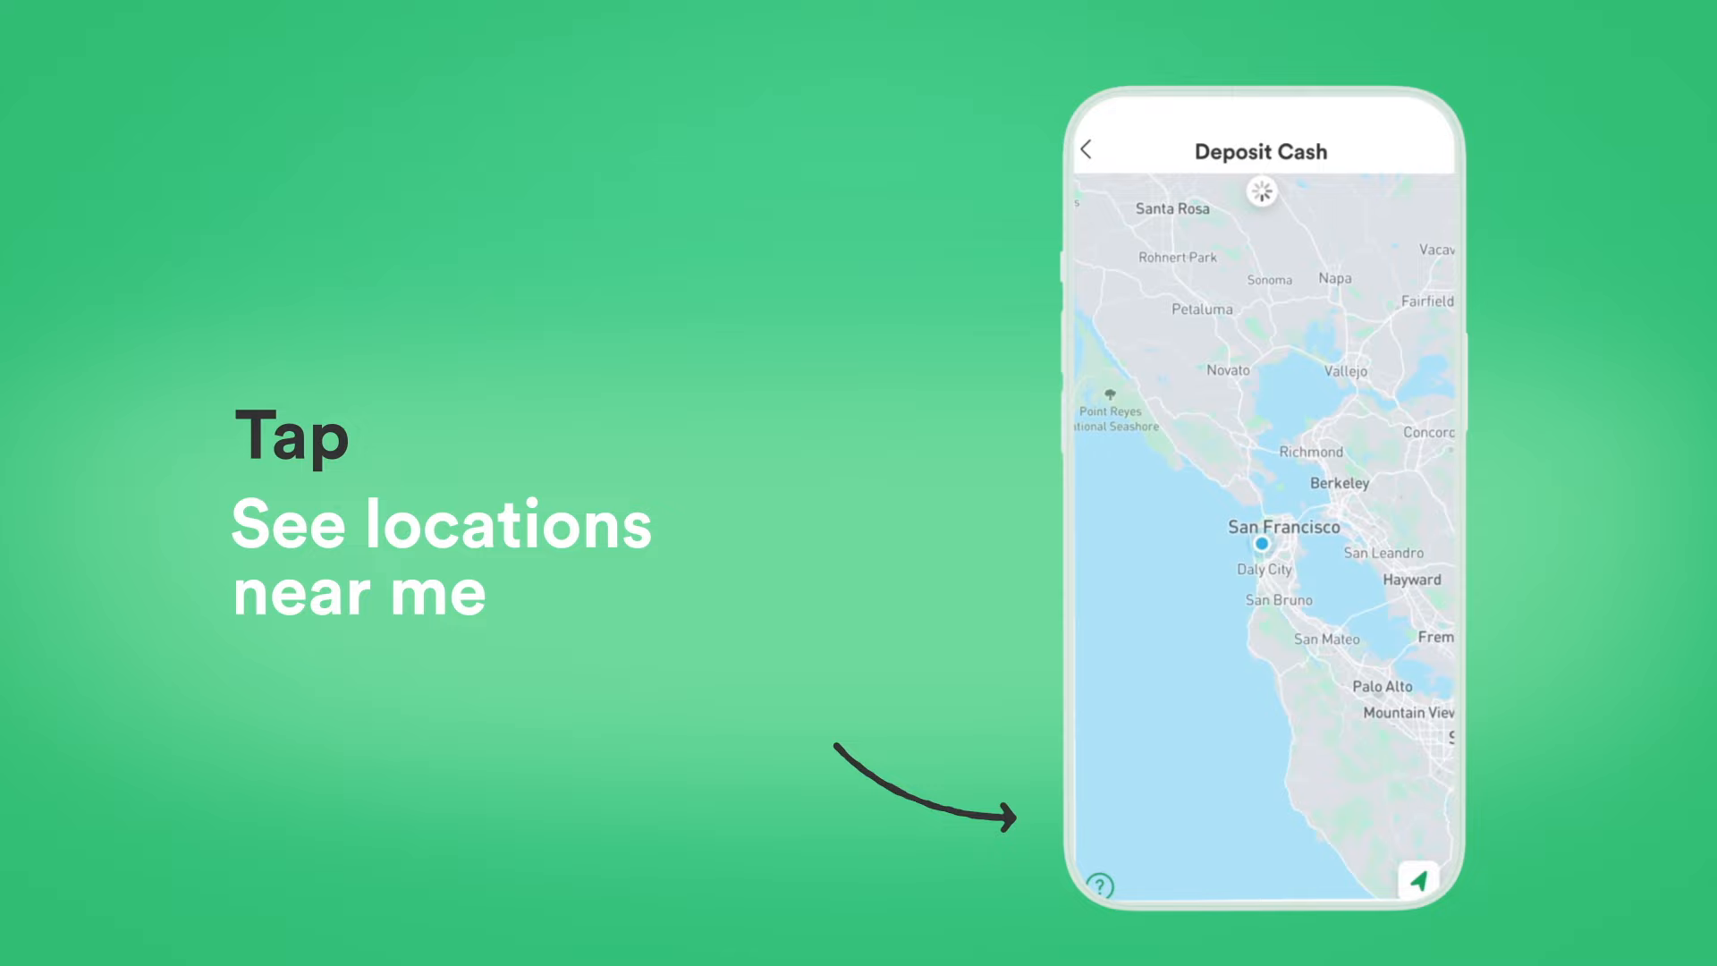